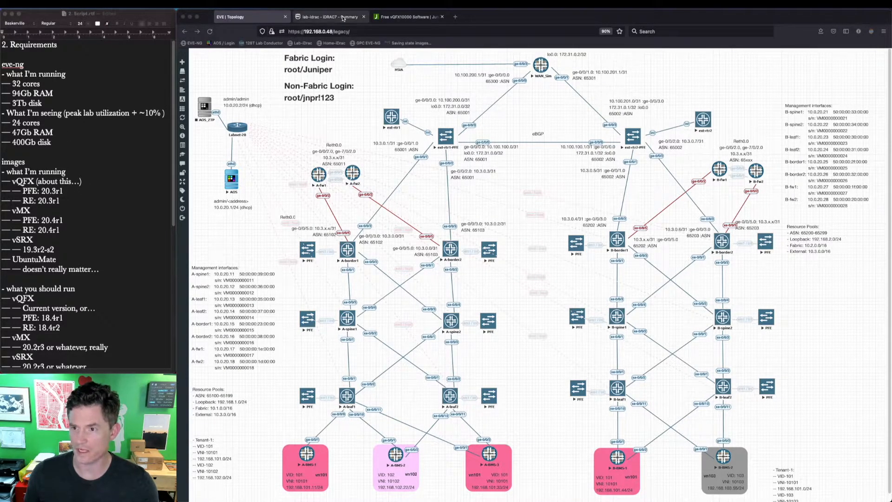
- Switch to the lab-idrac tab to show the server's Dell iDRAC System Summary
{"action": "left_click", "coordinate": [324, 17]}
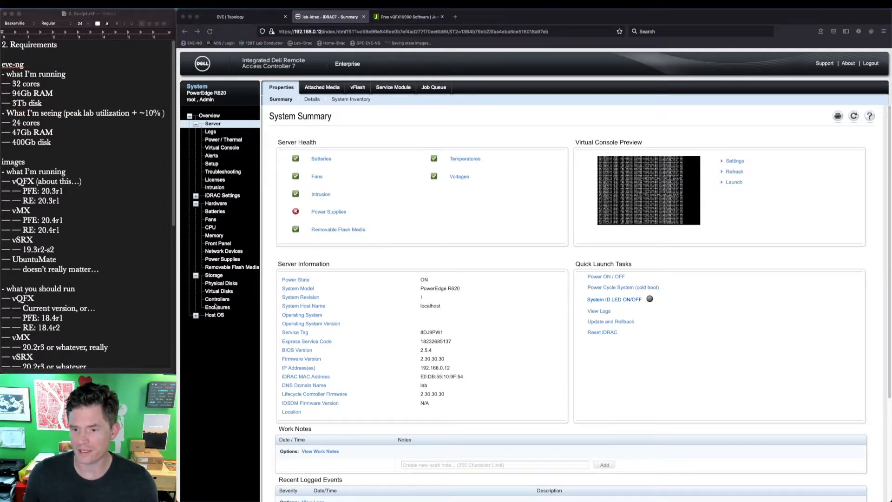
- Review the server's three RAID-0 virtual disks in iDRAC, then return to the EVE-NG topology
{"action": "left_click", "coordinate": [218, 291]}
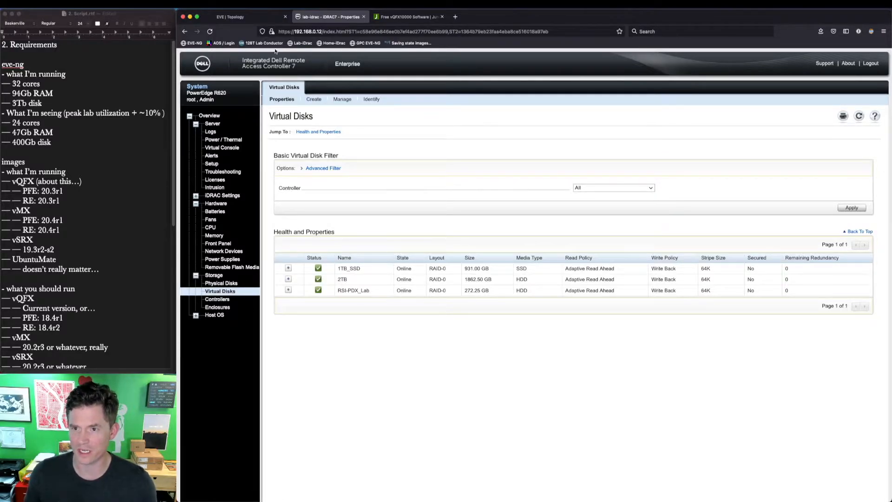
{"action": "left_click", "coordinate": [239, 16]}
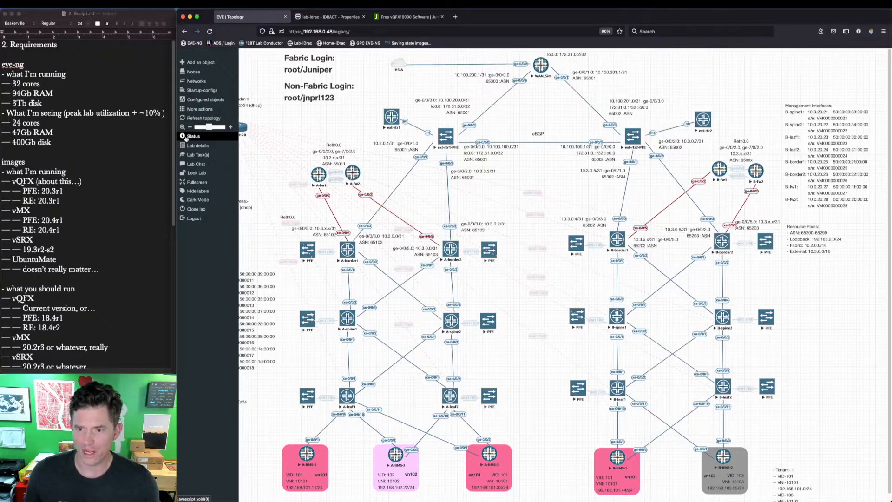
- Show lab Status: 71% CPU, 47% memory, 20% swap, 10% disk, 39 QEMU nodes
{"action": "left_click", "coordinate": [193, 137]}
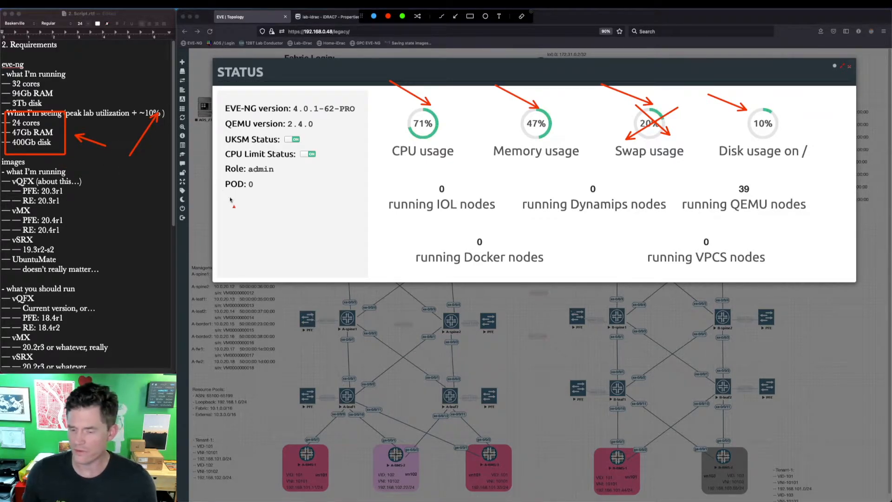
{"action": "mouse_move", "coordinate": [251, 241]}
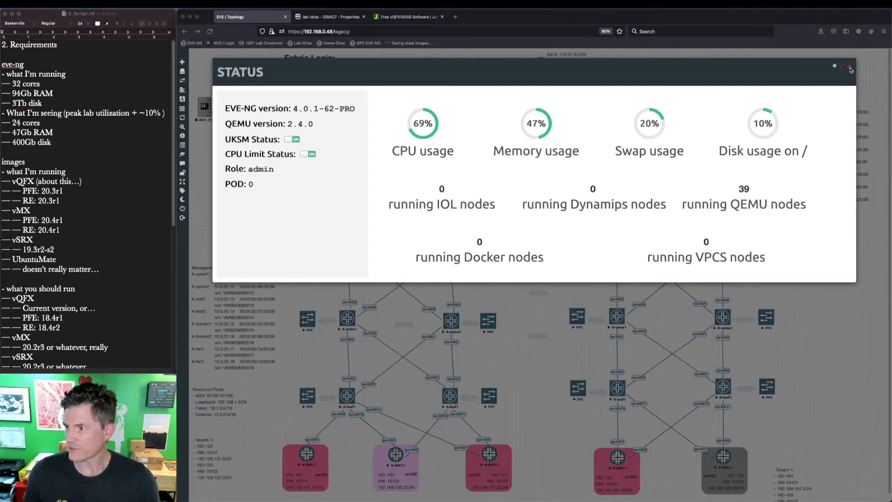
- Close the Status window to get back to the full Apstra lab topology
{"action": "left_click", "coordinate": [847, 67]}
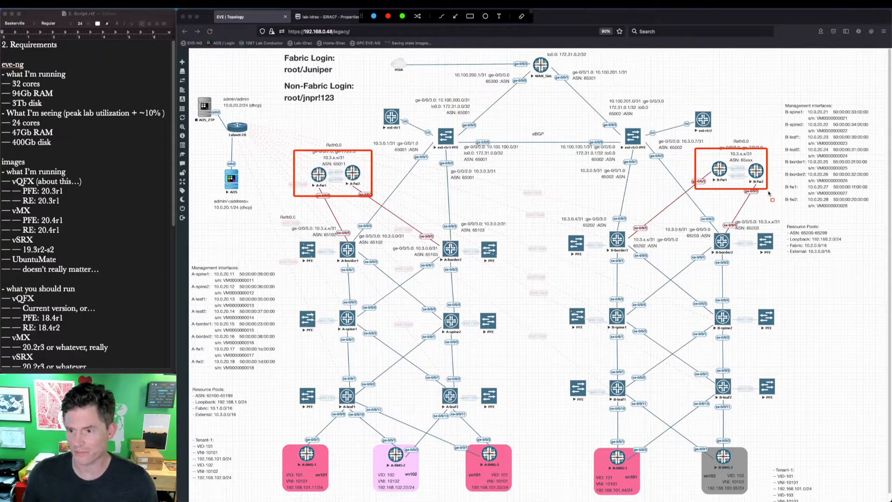
{"action": "mouse_move", "coordinate": [646, 202]}
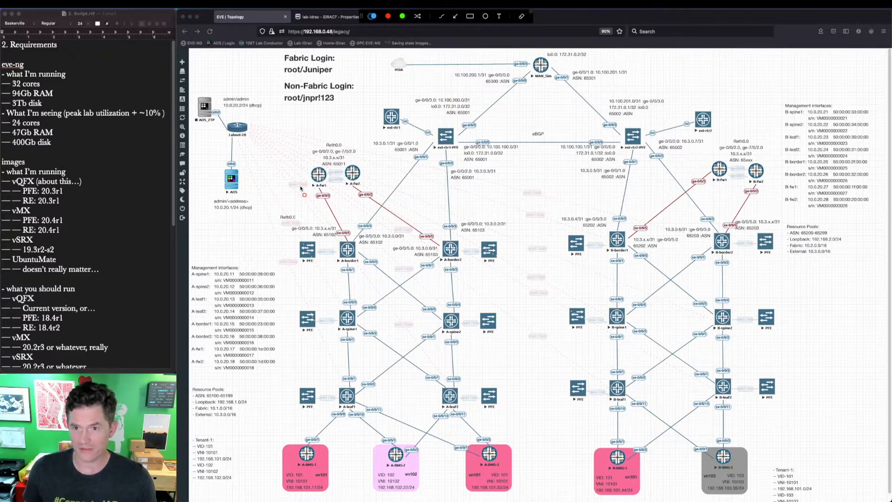
{"action": "mouse_move", "coordinate": [273, 118]}
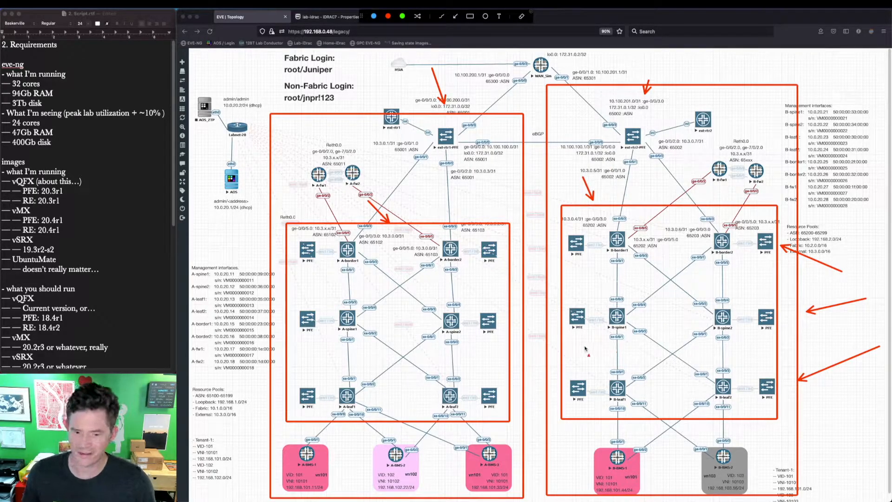
{"action": "left_click", "coordinate": [409, 17]}
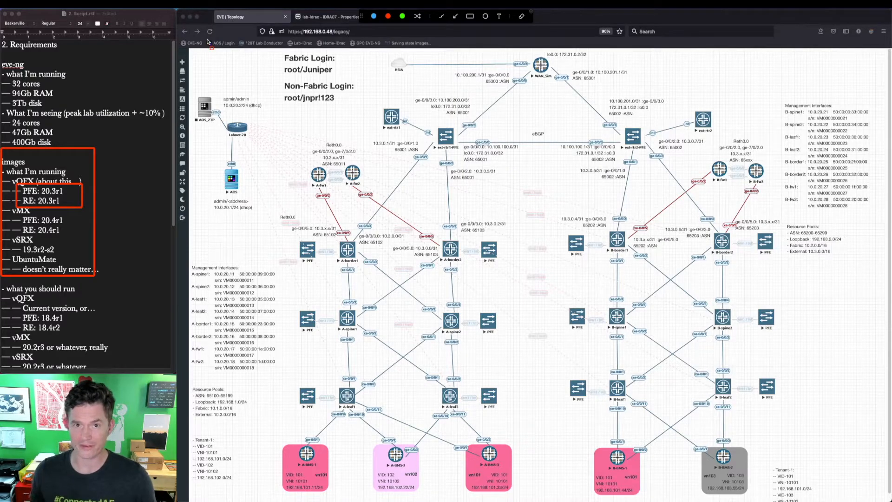
{"action": "left_click", "coordinate": [410, 17]}
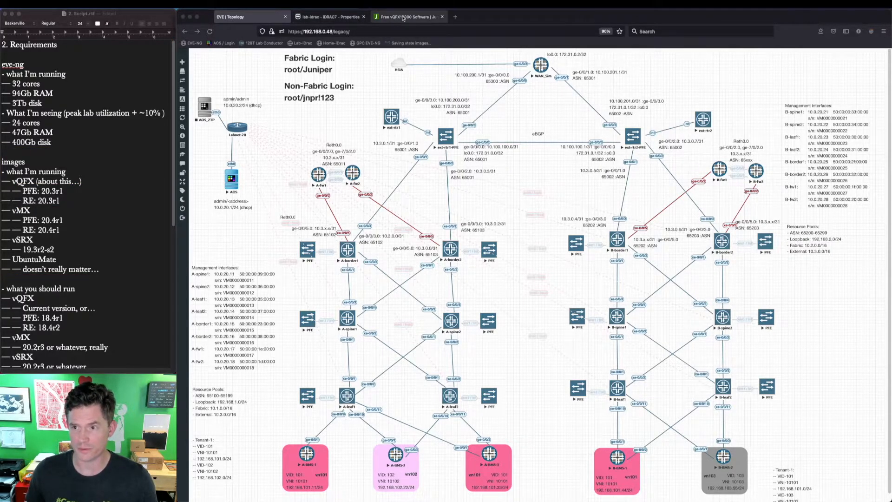
- Open Juniper's vQFX trial downloads for the 20.2R1 KVM images, then return to EVE-NG
{"action": "left_click", "coordinate": [408, 17]}
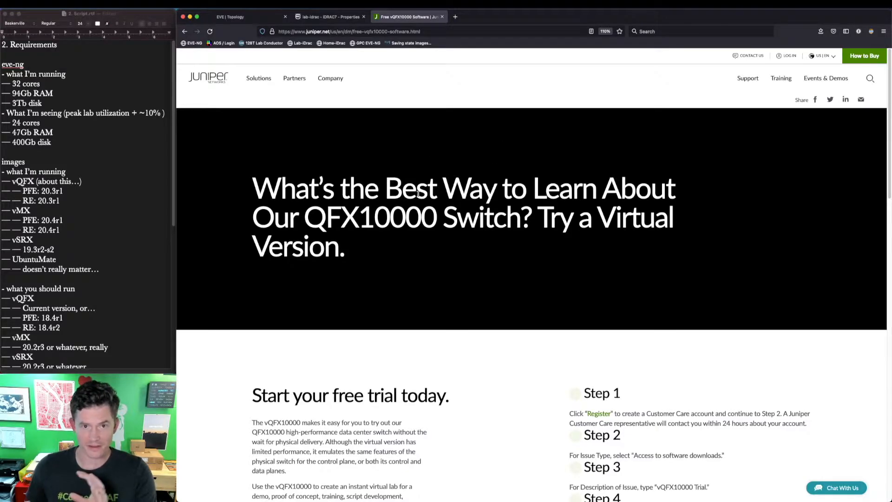
{"action": "scroll", "scroll_direction": "down", "scroll_amount": 3}
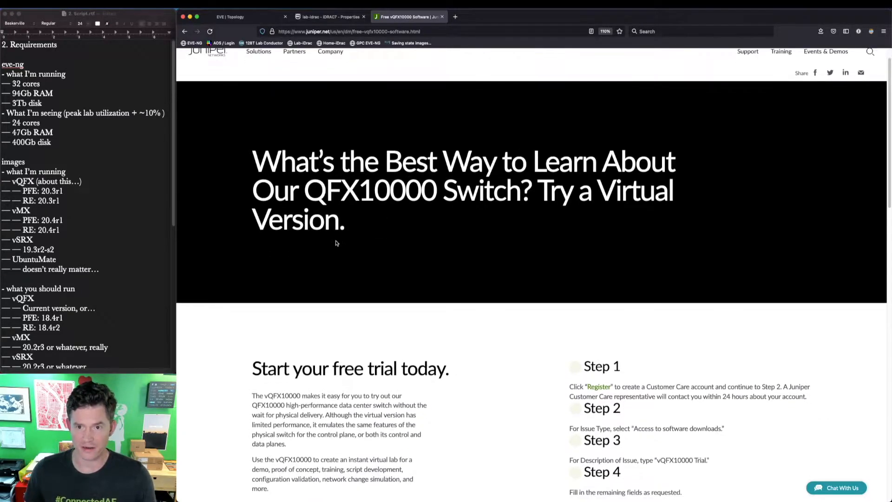
{"action": "scroll", "scroll_direction": "down", "scroll_amount": 3}
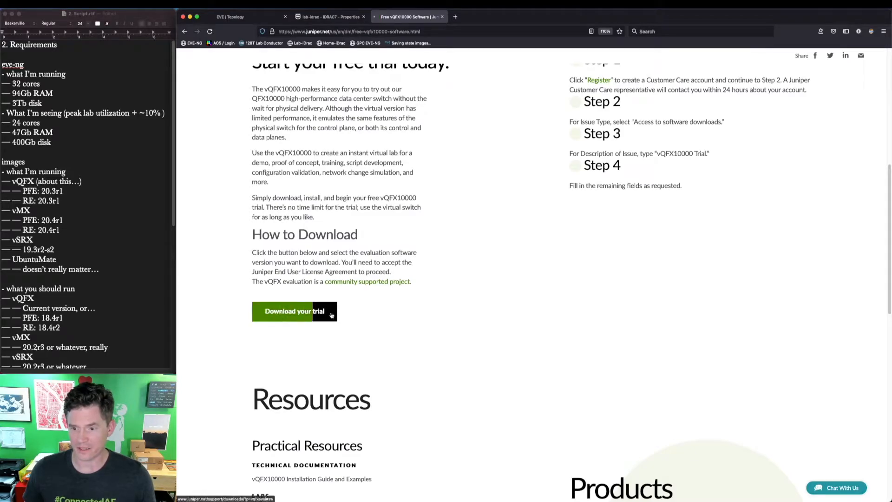
{"action": "left_click", "coordinate": [294, 312]}
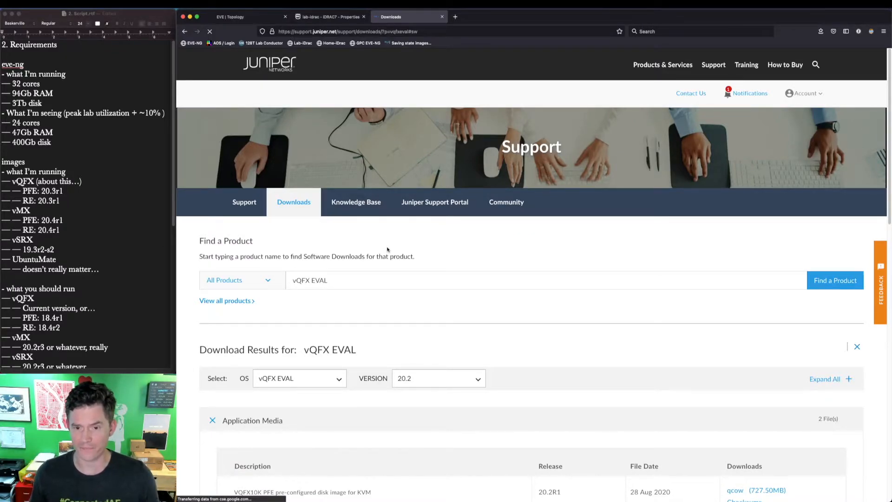
{"action": "scroll", "scroll_direction": "down", "scroll_amount": 3}
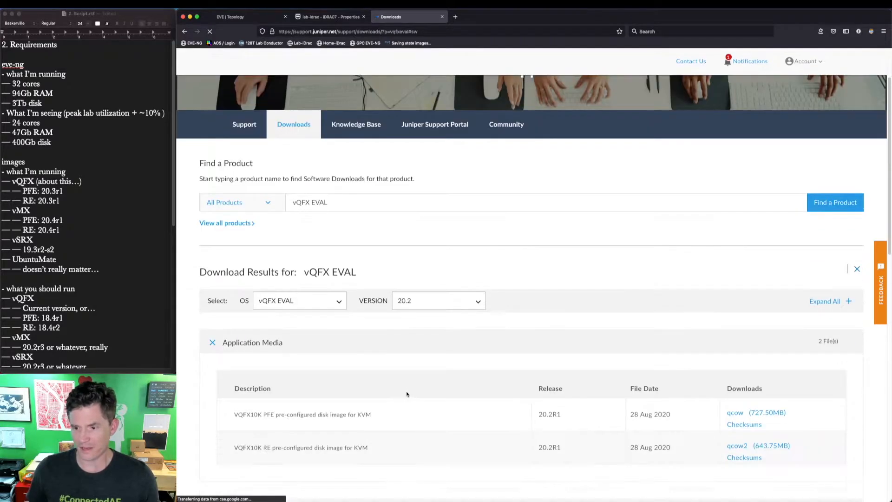
{"action": "mouse_move", "coordinate": [438, 328]}
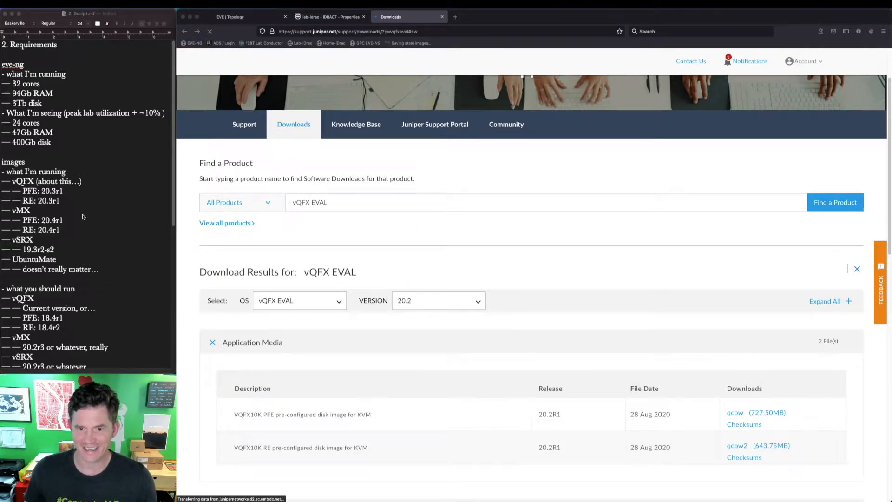
{"action": "left_click", "coordinate": [239, 17]}
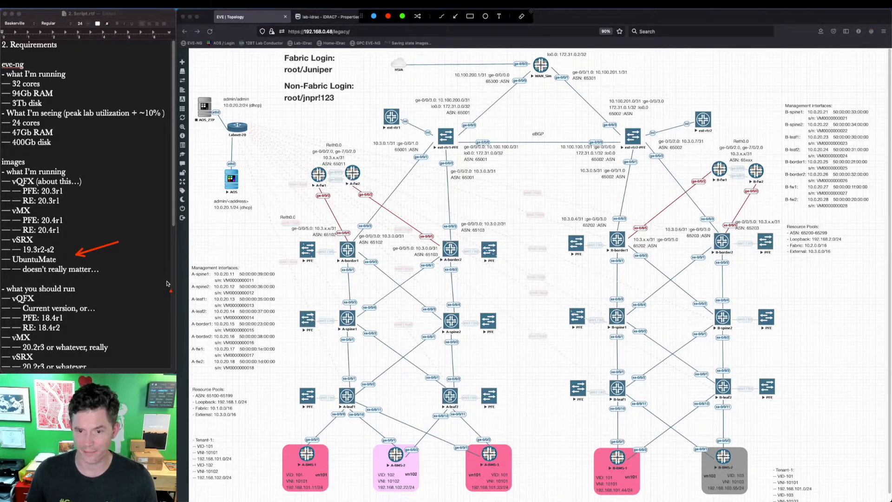
{"action": "mouse_move", "coordinate": [124, 284]}
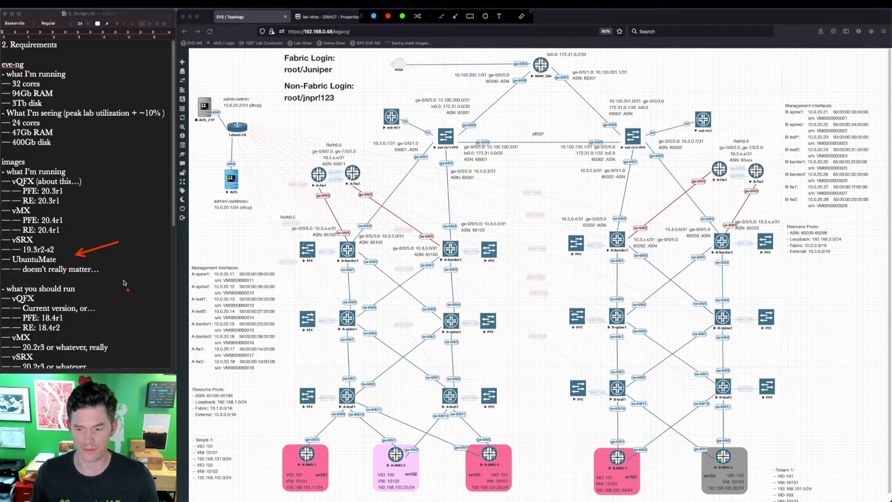
{"action": "scroll", "scroll_direction": "down", "scroll_amount": 3}
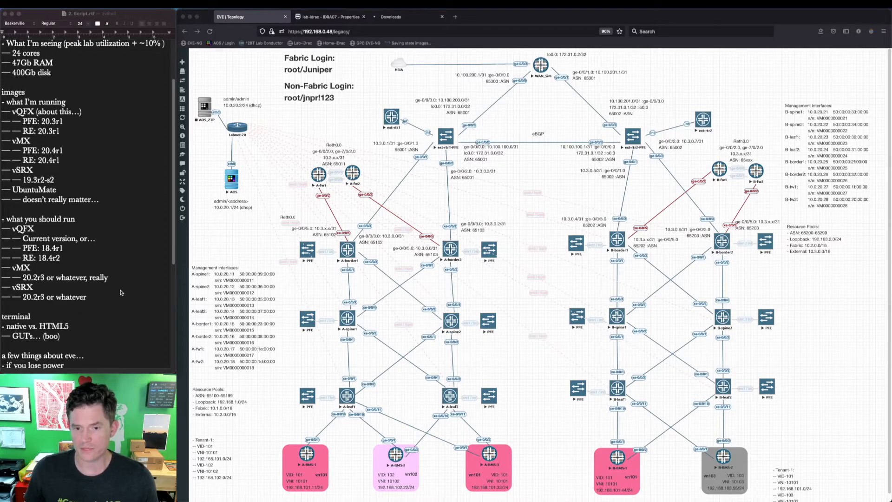
- Expand the left sidebar to show the lab menu with add-object, details and close options
{"action": "scroll", "scroll_direction": "down", "scroll_amount": 3}
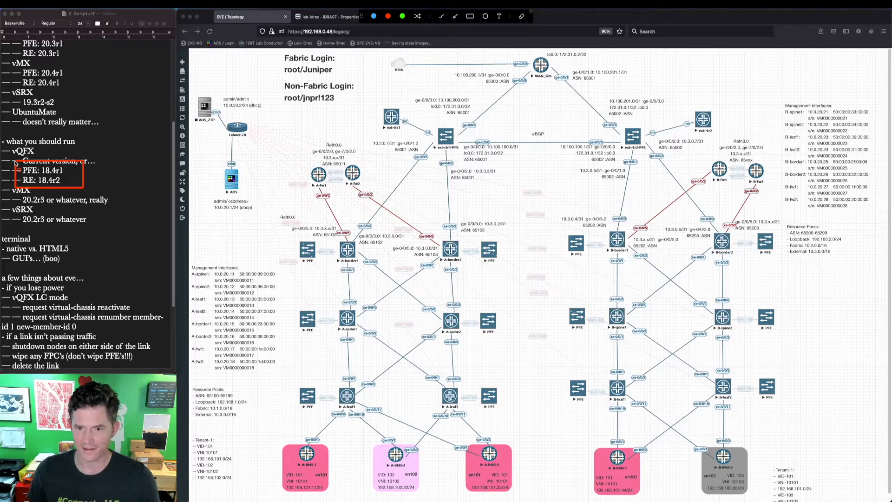
{"action": "mouse_move", "coordinate": [50, 148]}
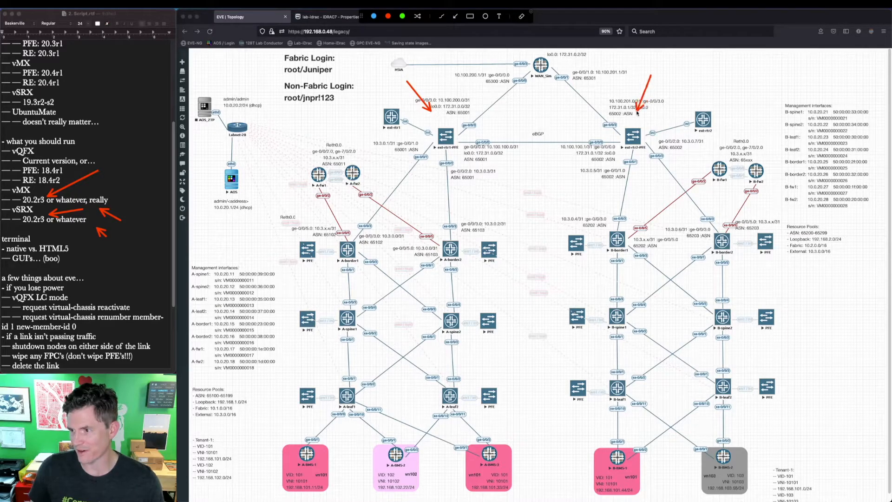
{"action": "mouse_move", "coordinate": [657, 165]}
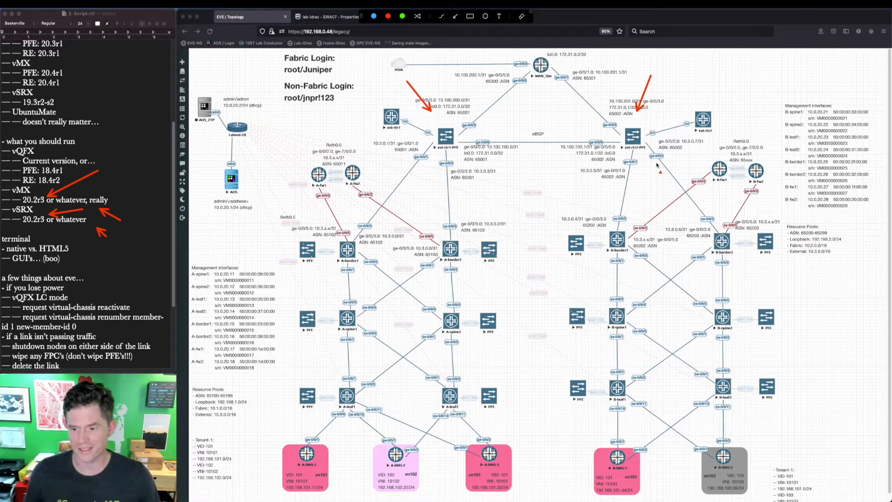
{"action": "mouse_move", "coordinate": [271, 441]}
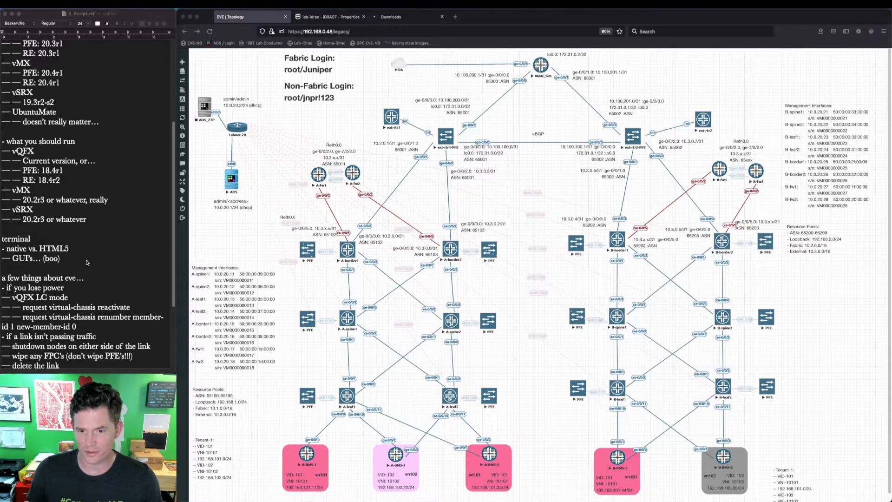
{"action": "mouse_move", "coordinate": [183, 237]}
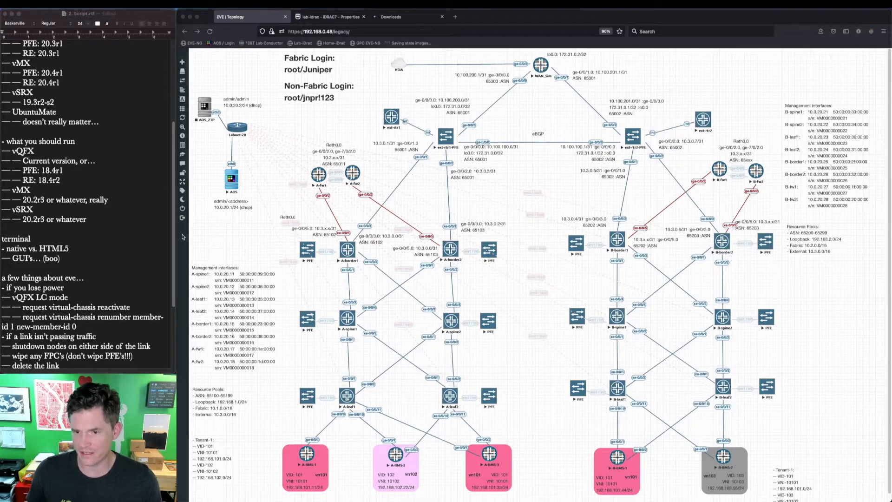
{"action": "left_click", "coordinate": [183, 62]}
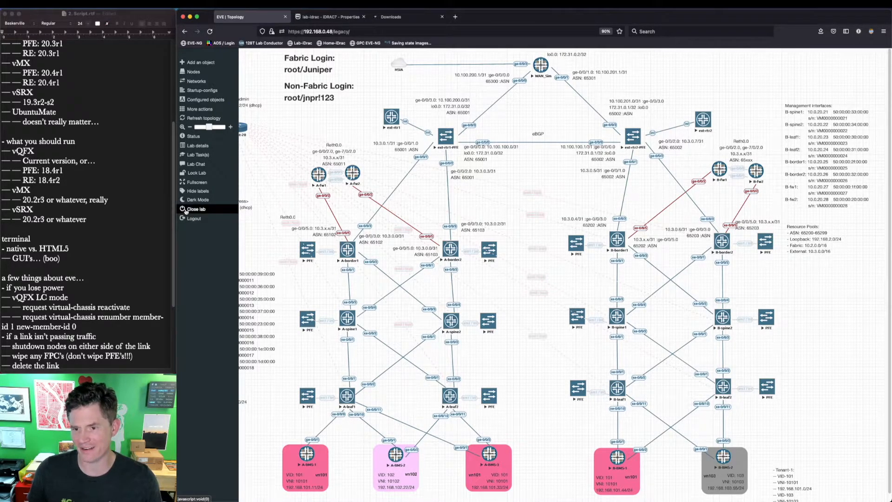
- Close the Apstra lab, sign out, and keep Native Console as the console type
{"action": "left_click", "coordinate": [196, 208]}
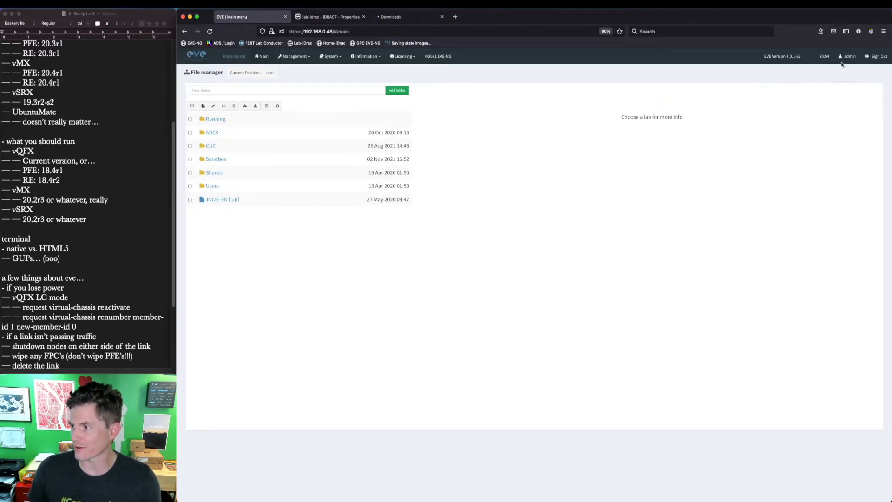
{"action": "left_click", "coordinate": [881, 55]}
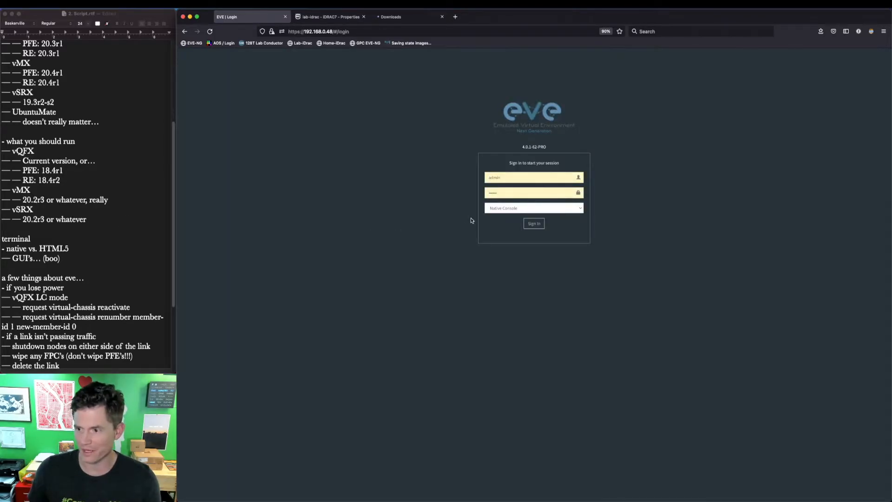
{"action": "left_click", "coordinate": [533, 207]}
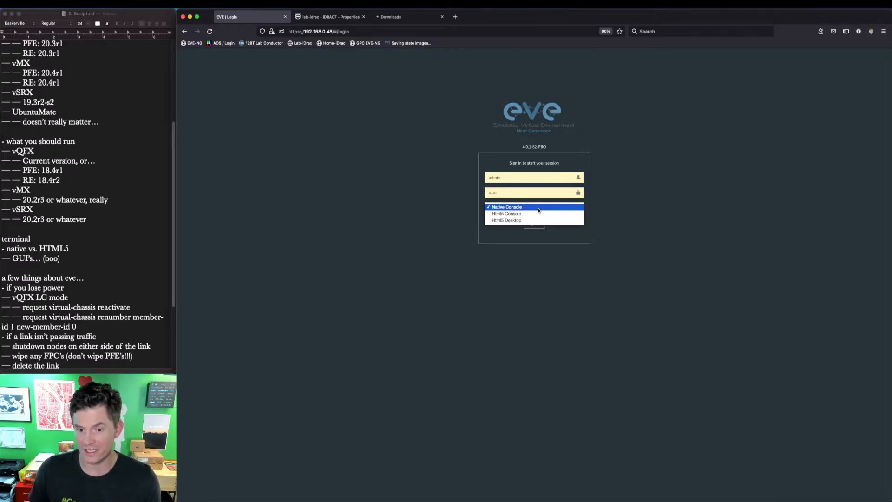
{"action": "mouse_move", "coordinate": [534, 220]}
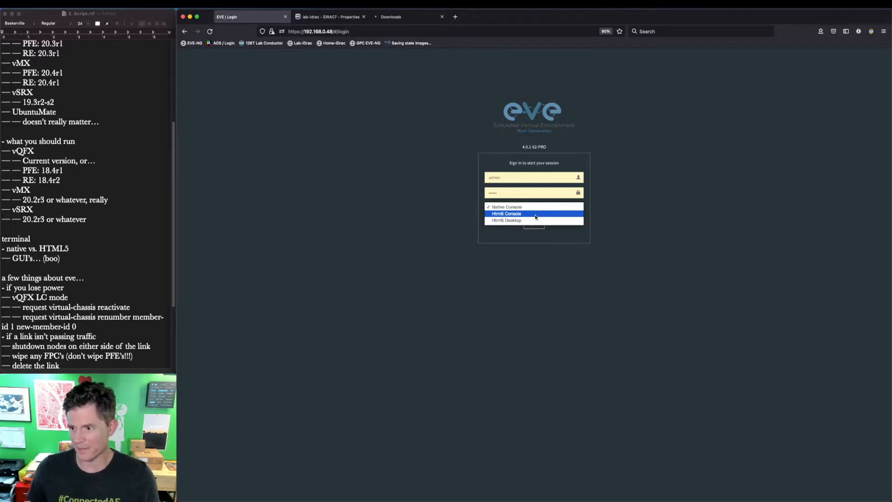
{"action": "left_click", "coordinate": [506, 206]}
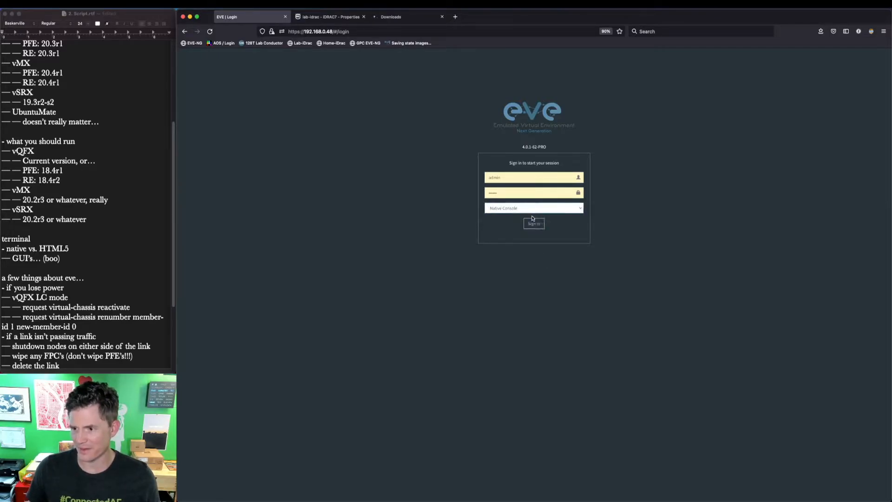
- Sign in with Native Console so a SecureCRT session to 192.168.0.48 launches
{"action": "left_click", "coordinate": [534, 222]}
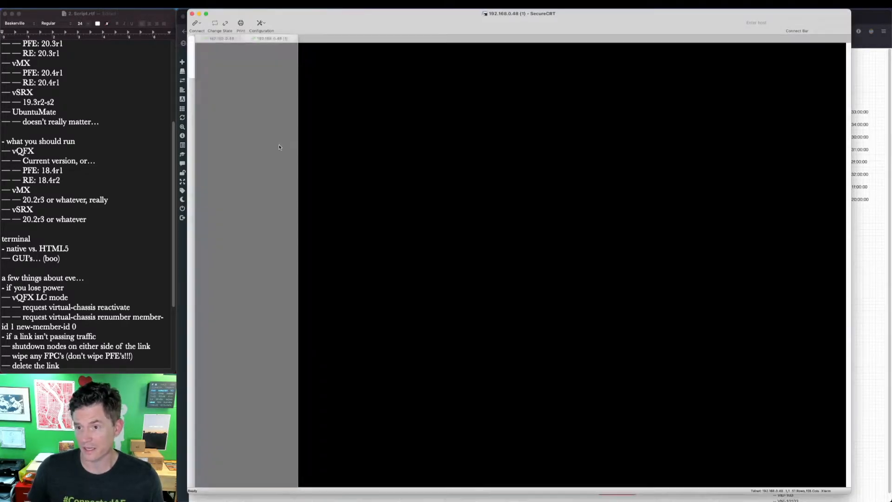
{"action": "left_click", "coordinate": [262, 38]}
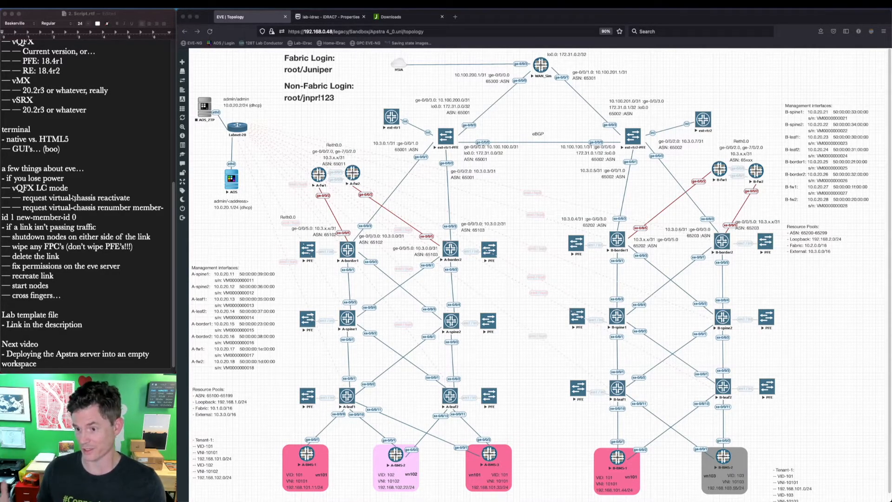
{"action": "mouse_move", "coordinate": [105, 312]}
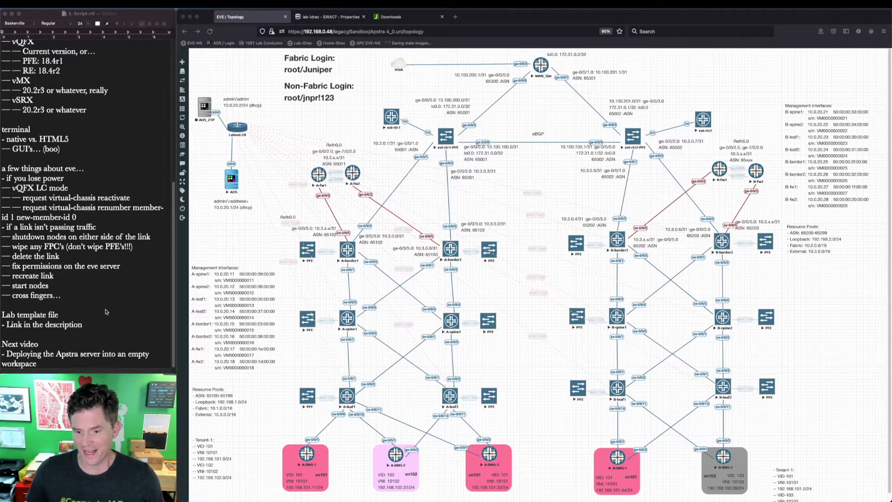
{"action": "mouse_move", "coordinate": [313, 262]}
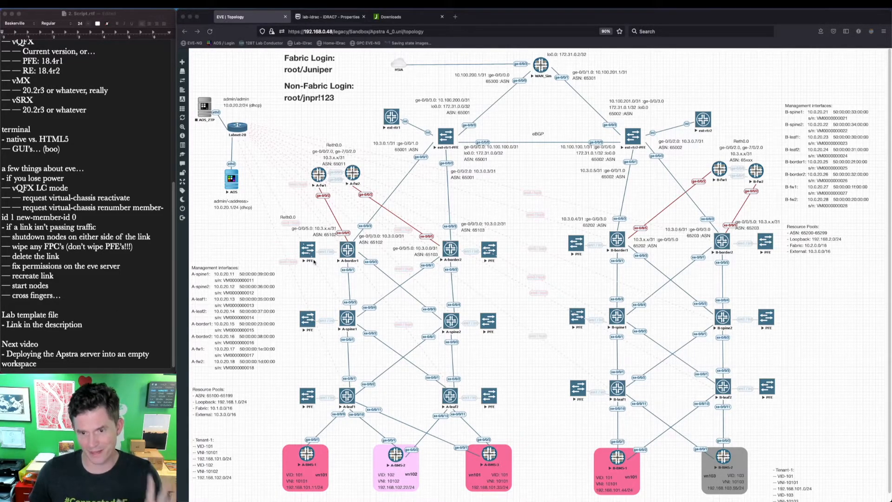
{"action": "mouse_move", "coordinate": [287, 239]}
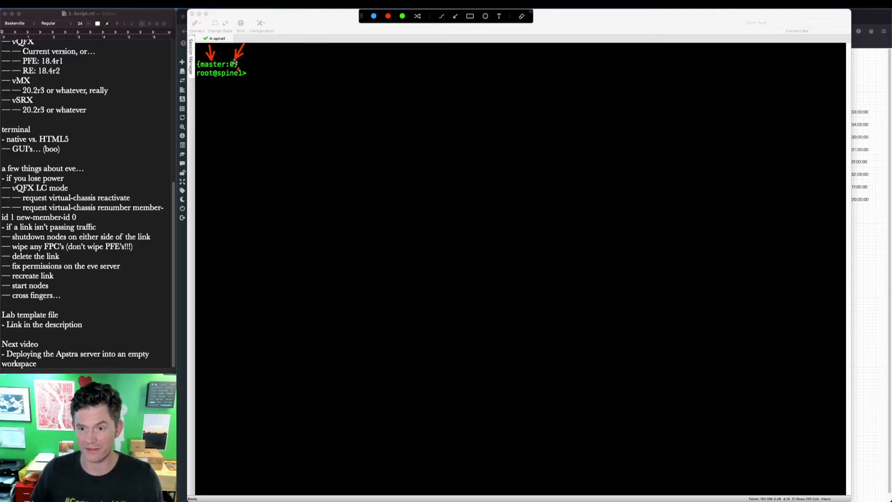
{"action": "mouse_move", "coordinate": [224, 95]}
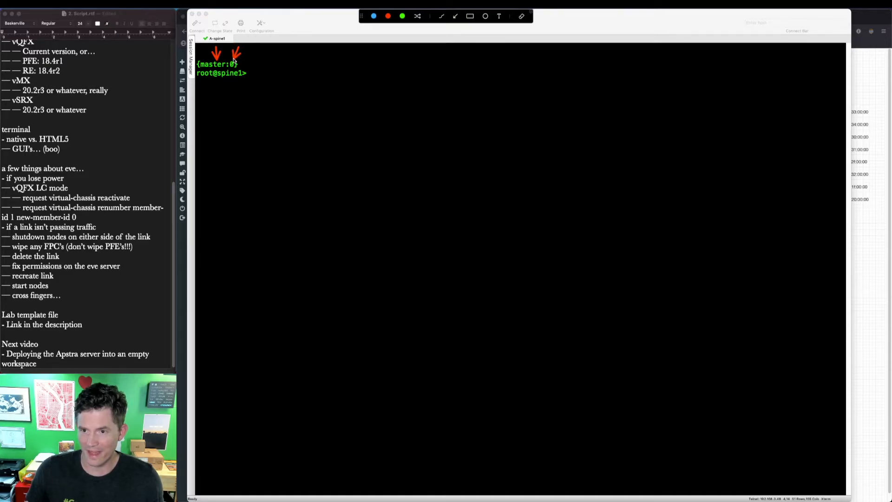
{"action": "mouse_move", "coordinate": [228, 97]}
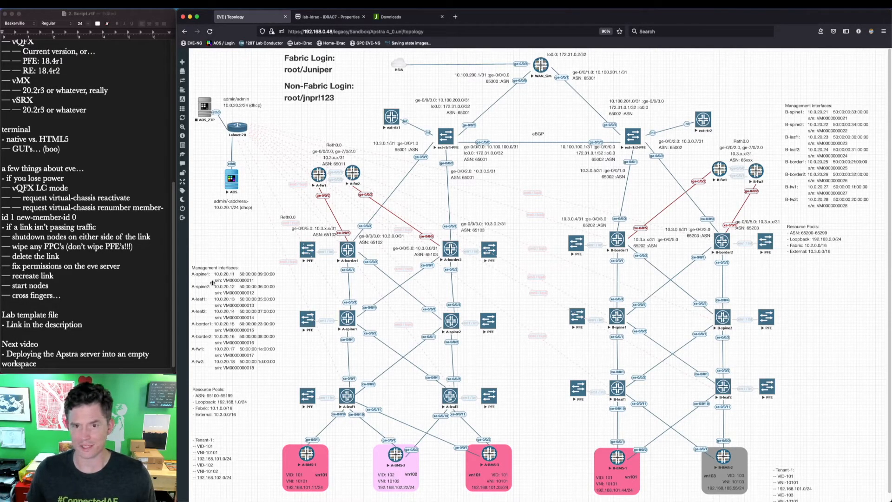
{"action": "mouse_move", "coordinate": [245, 252]}
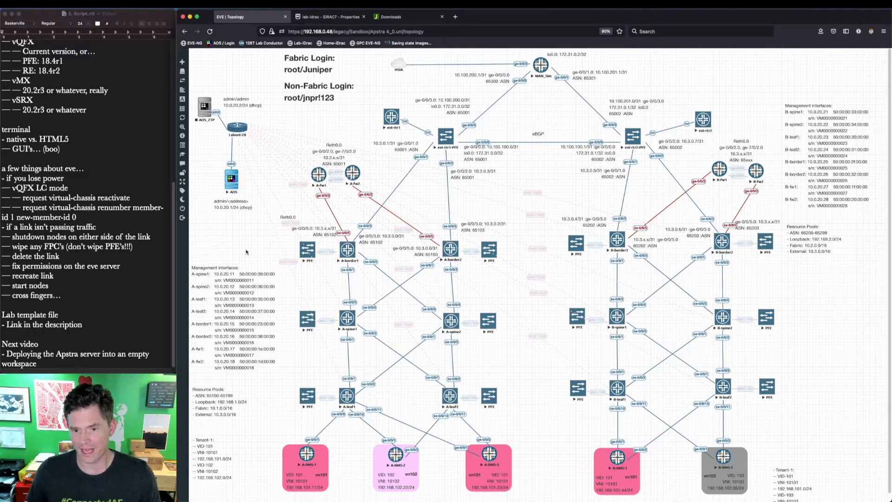
{"action": "mouse_move", "coordinate": [163, 304]}
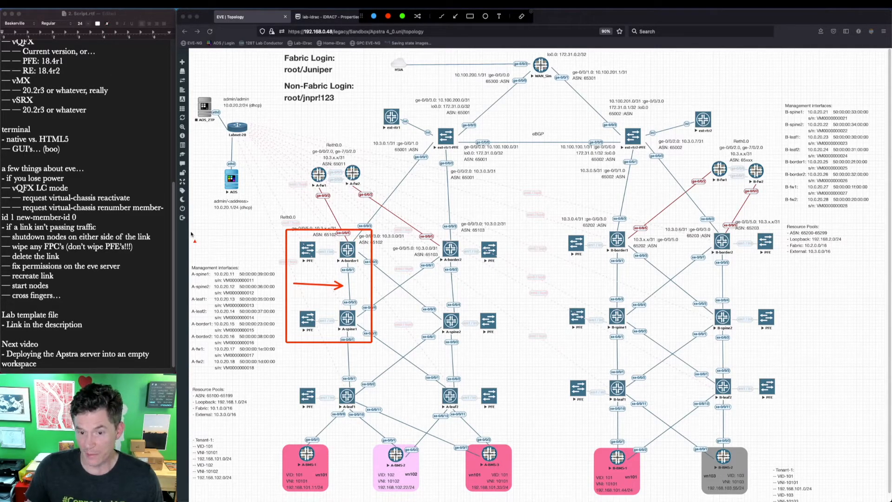
{"action": "mouse_move", "coordinate": [376, 254]}
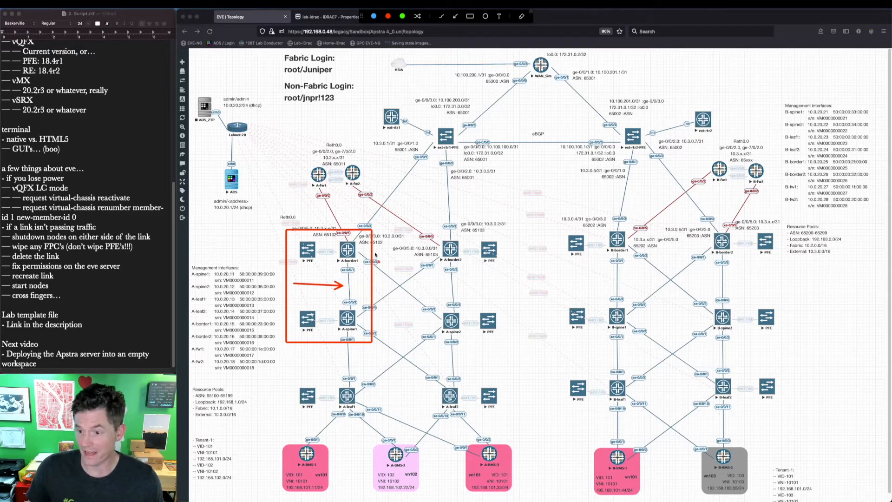
{"action": "right_click", "coordinate": [347, 249]}
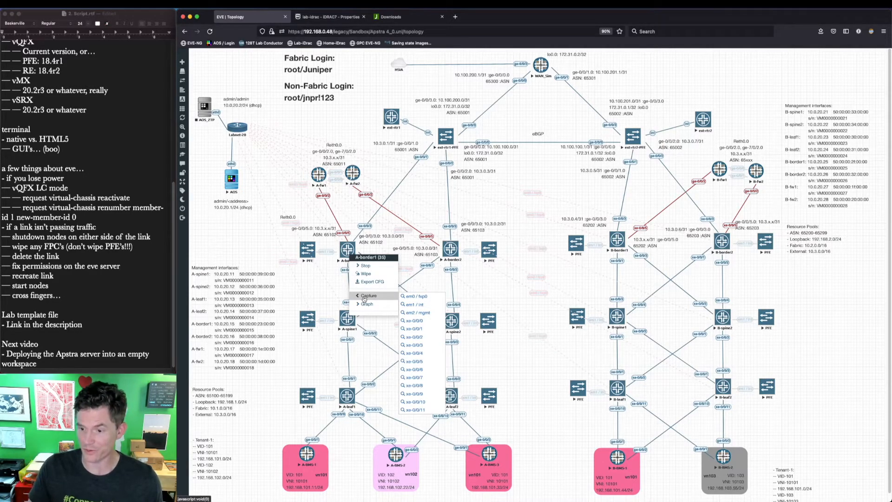
{"action": "left_click", "coordinate": [307, 289]}
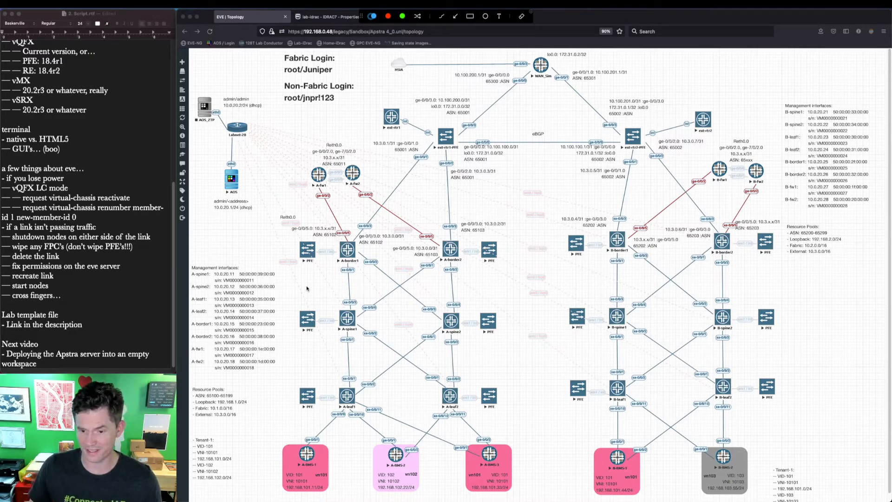
{"action": "mouse_move", "coordinate": [385, 253]}
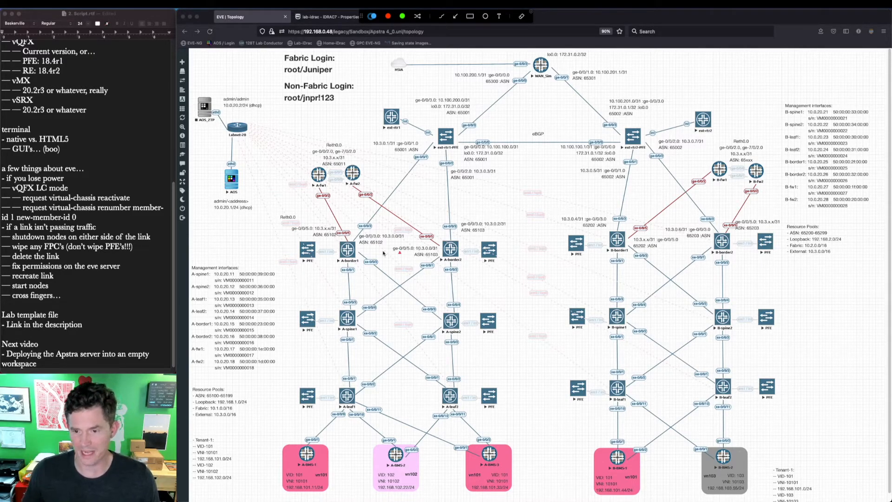
{"action": "mouse_move", "coordinate": [292, 234]}
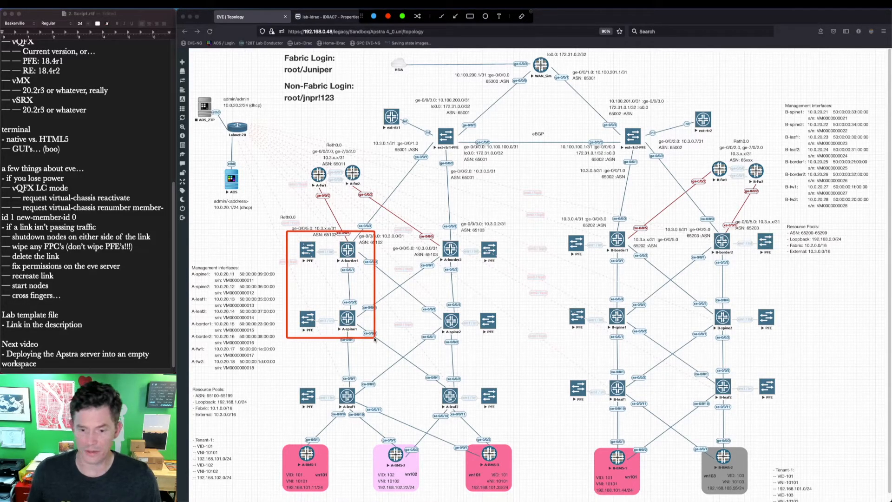
{"action": "mouse_move", "coordinate": [379, 347]}
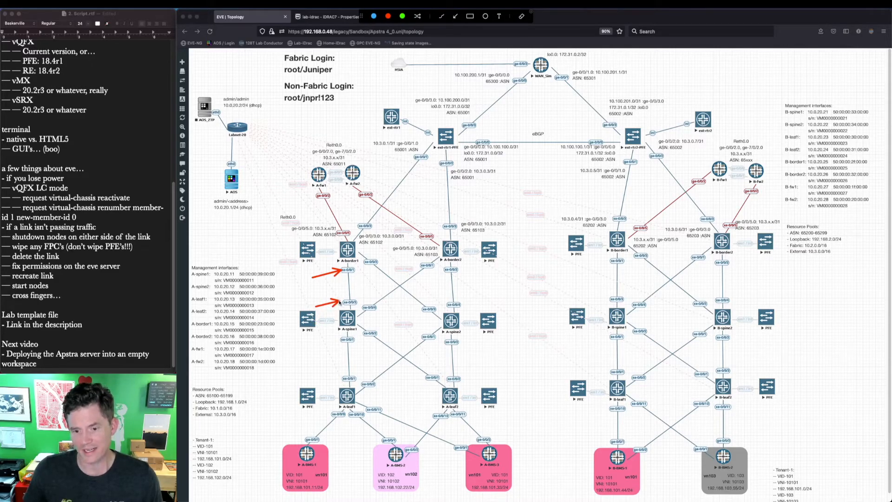
{"action": "mouse_move", "coordinate": [364, 357]}
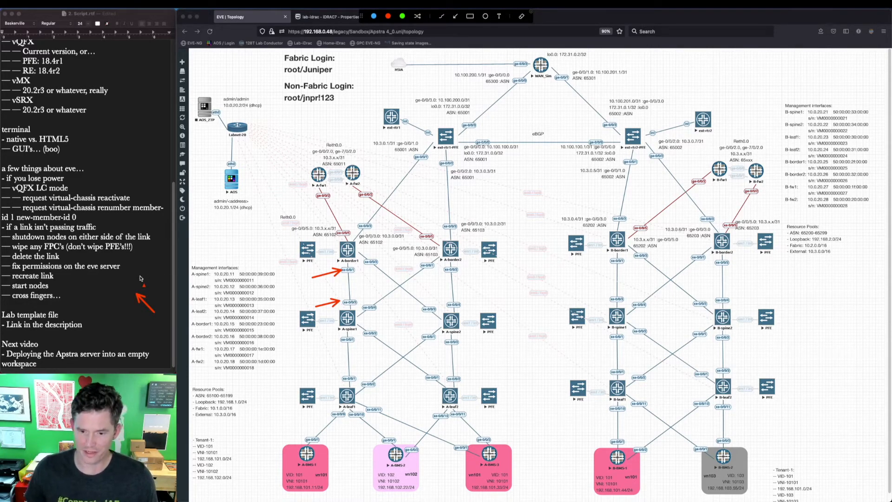
{"action": "left_click", "coordinate": [381, 17]}
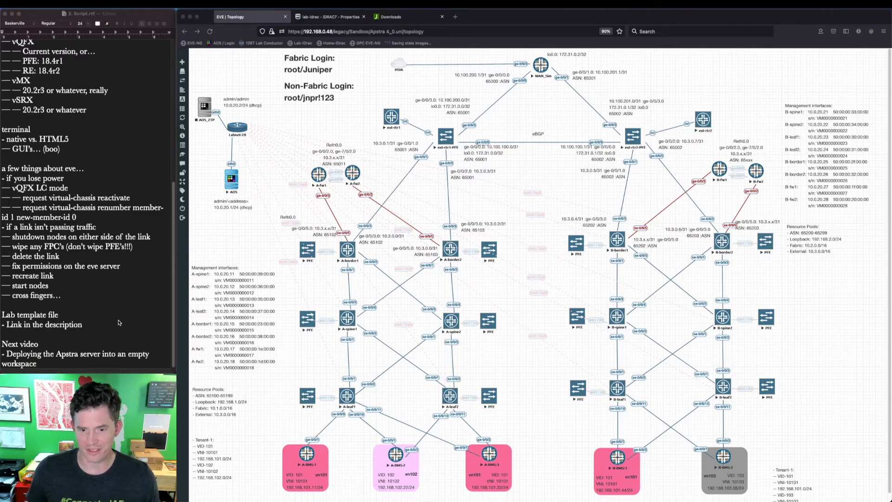
{"action": "mouse_move", "coordinate": [279, 83]}
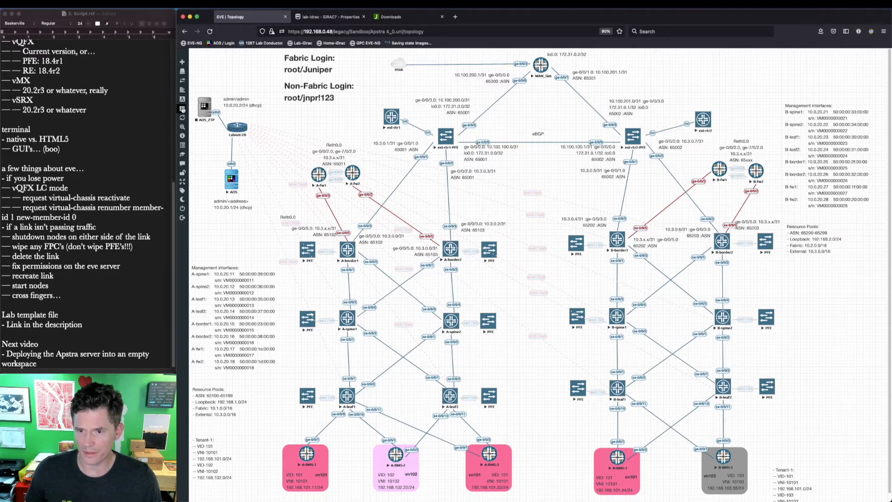
- Close the Apstra 4_0 lab, export it from File manager, then reopen it
{"action": "left_click", "coordinate": [182, 62]}
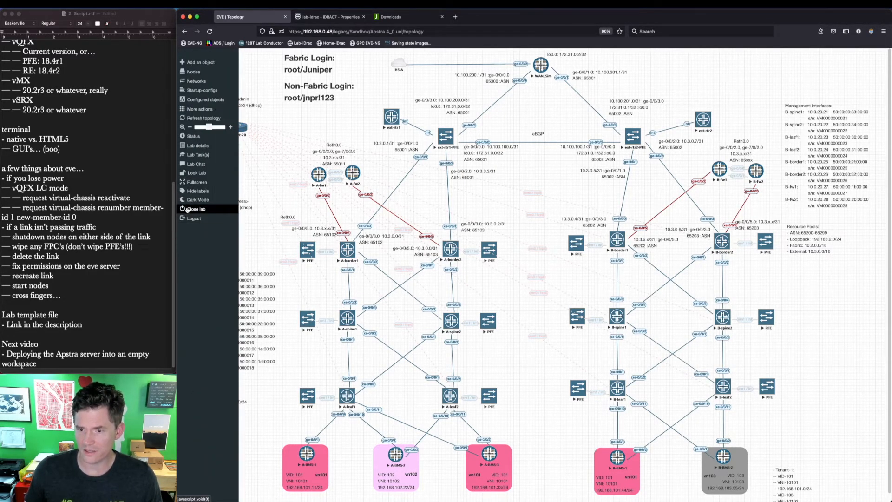
{"action": "left_click", "coordinate": [195, 209]}
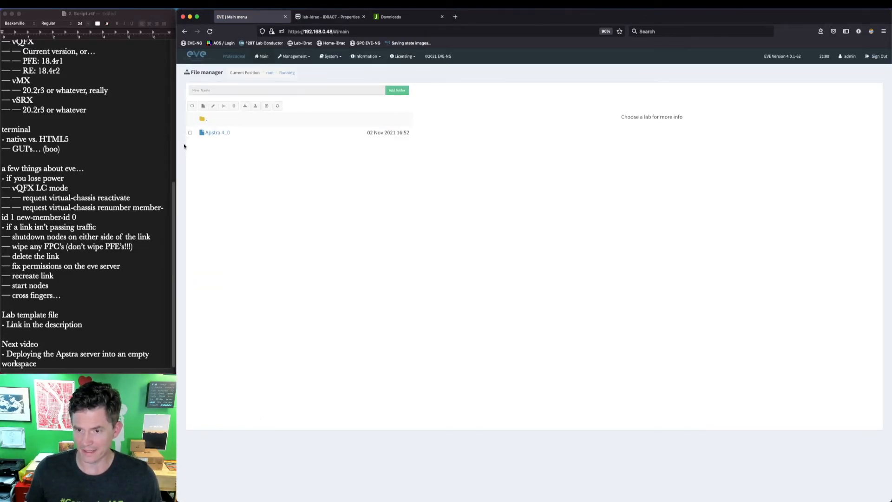
{"action": "left_click", "coordinate": [189, 132]}
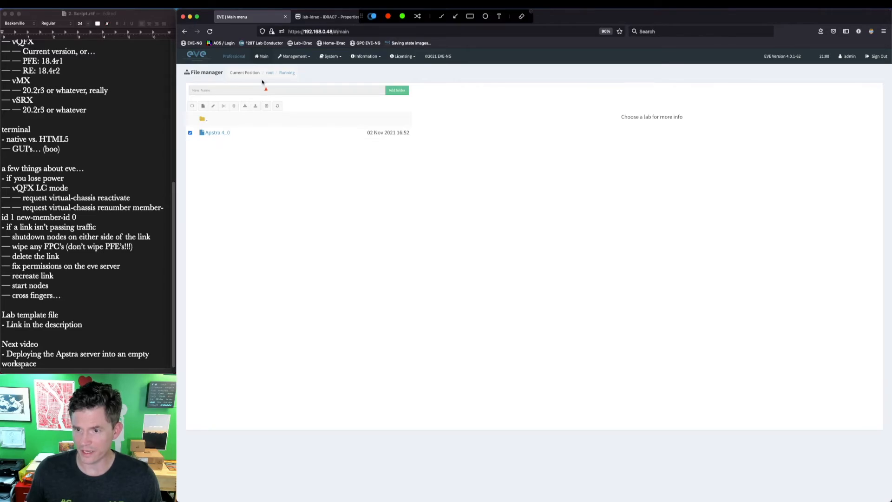
{"action": "left_click", "coordinate": [255, 106]}
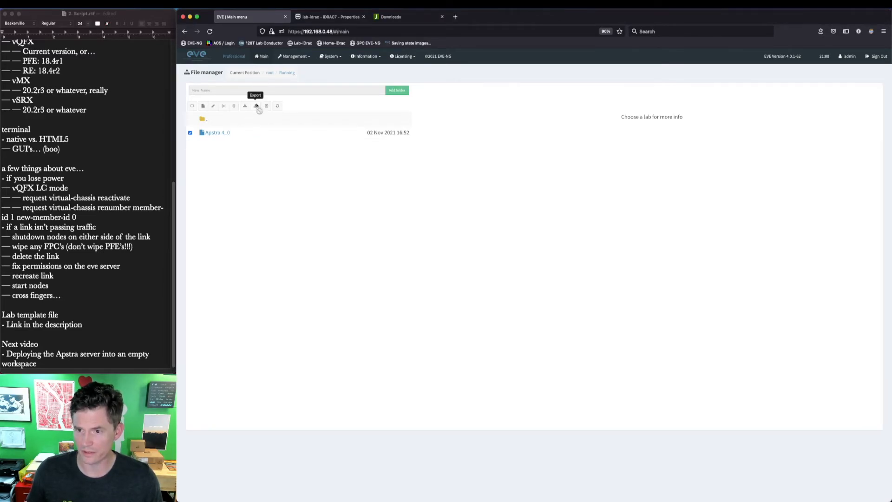
{"action": "mouse_move", "coordinate": [271, 199]}
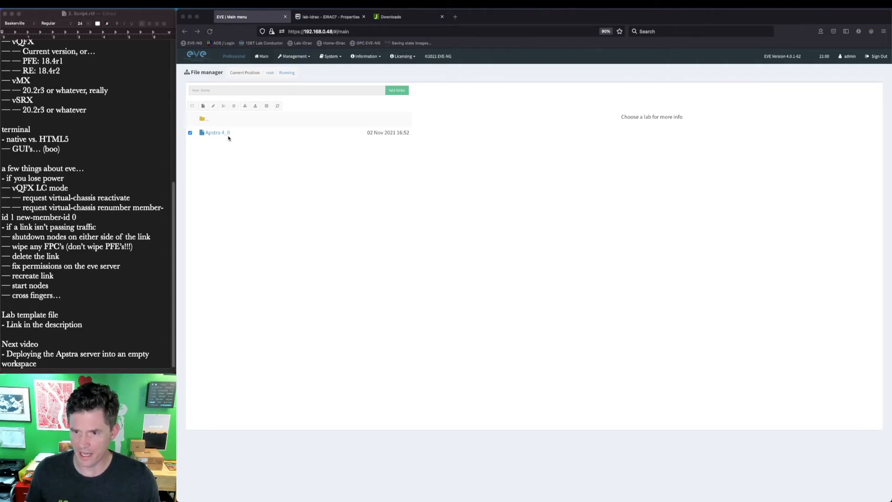
{"action": "left_click", "coordinate": [217, 132]}
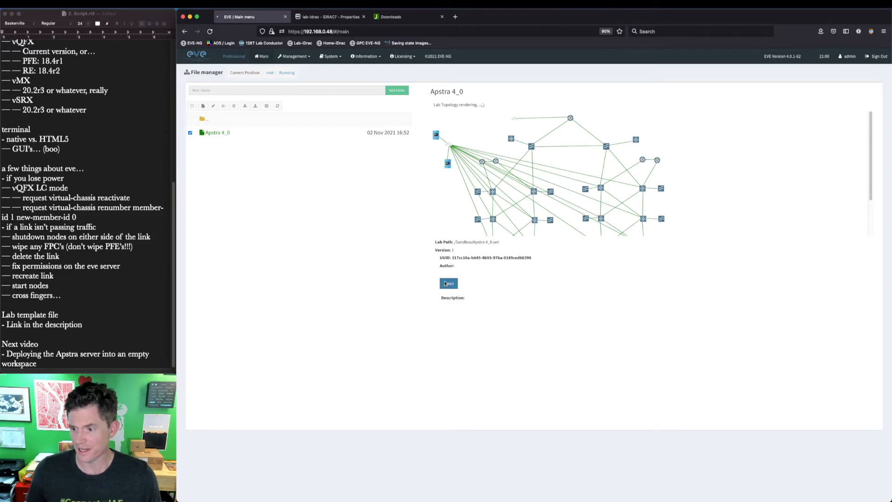
{"action": "left_click", "coordinate": [448, 283]}
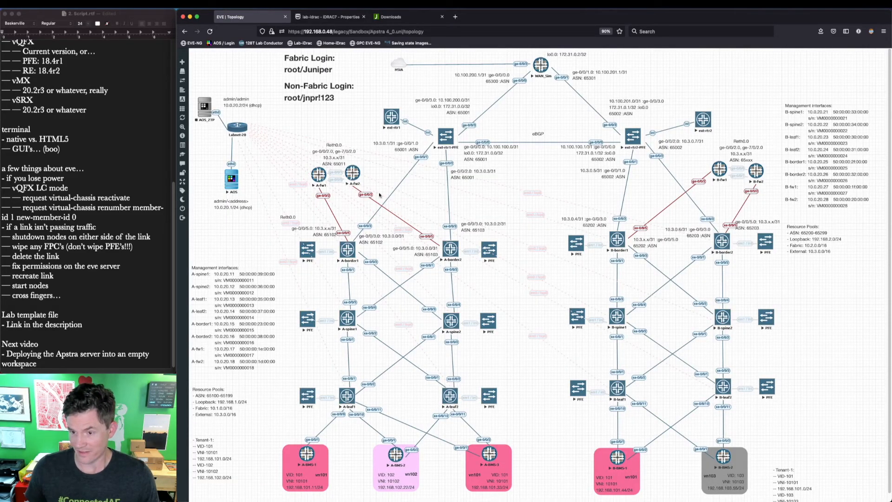
{"action": "mouse_move", "coordinate": [545, 143]}
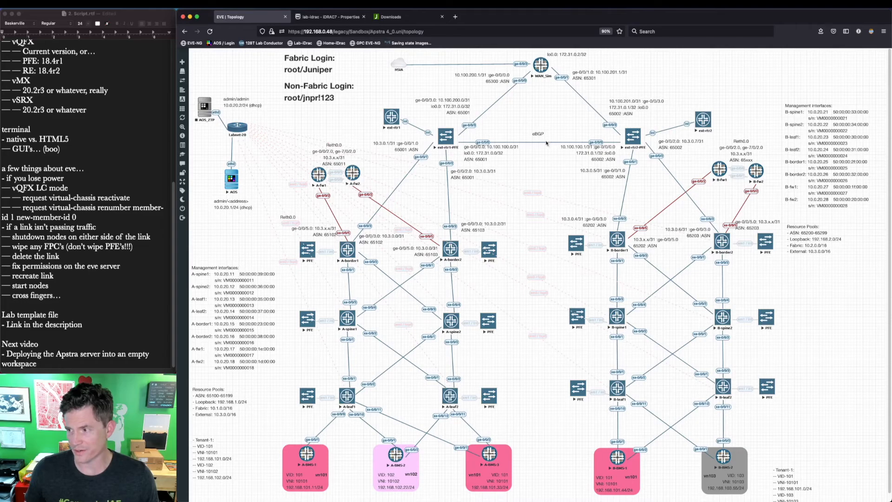
{"action": "mouse_move", "coordinate": [437, 360]}
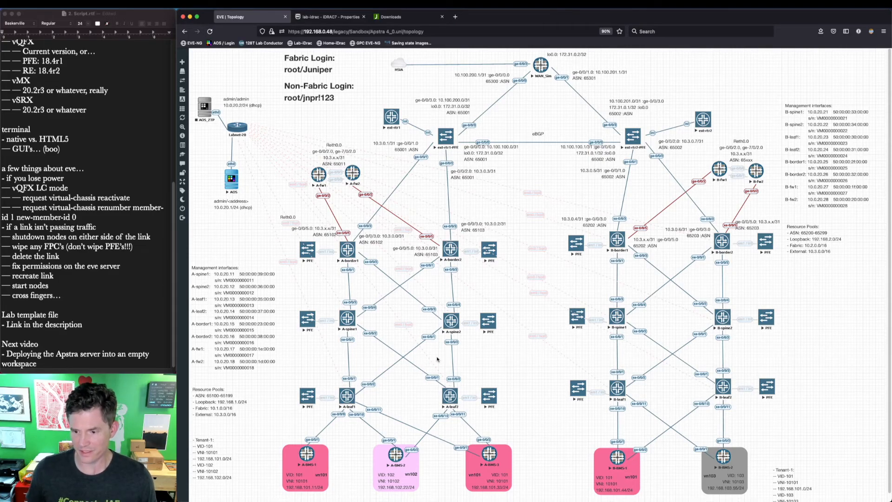
{"action": "mouse_move", "coordinate": [400, 173]}
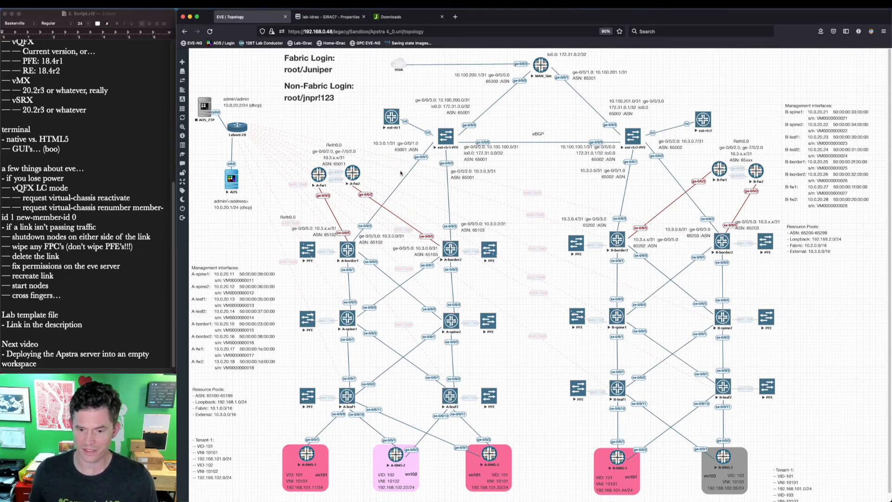
{"action": "mouse_move", "coordinate": [339, 195]}
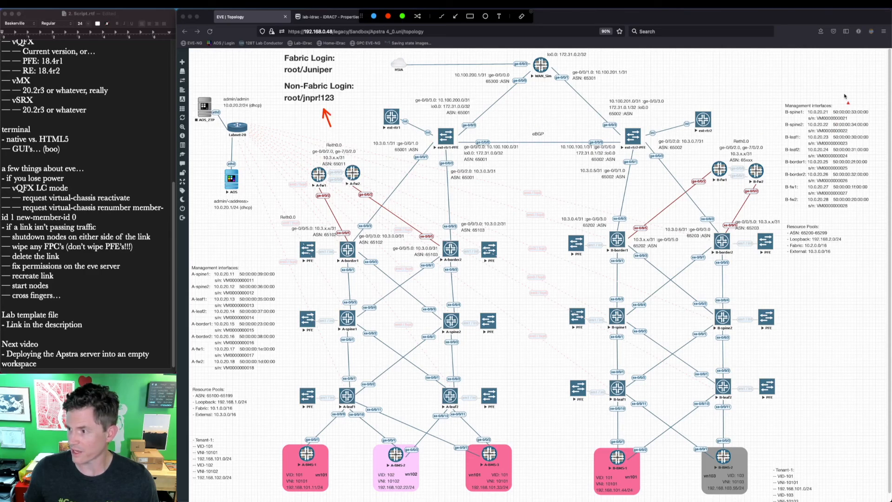
{"action": "mouse_move", "coordinate": [249, 258]}
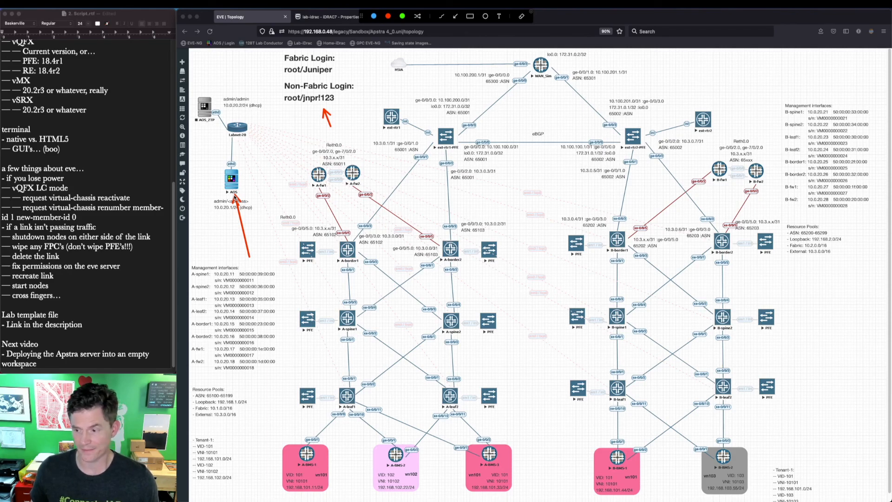
{"action": "mouse_move", "coordinate": [253, 210]}
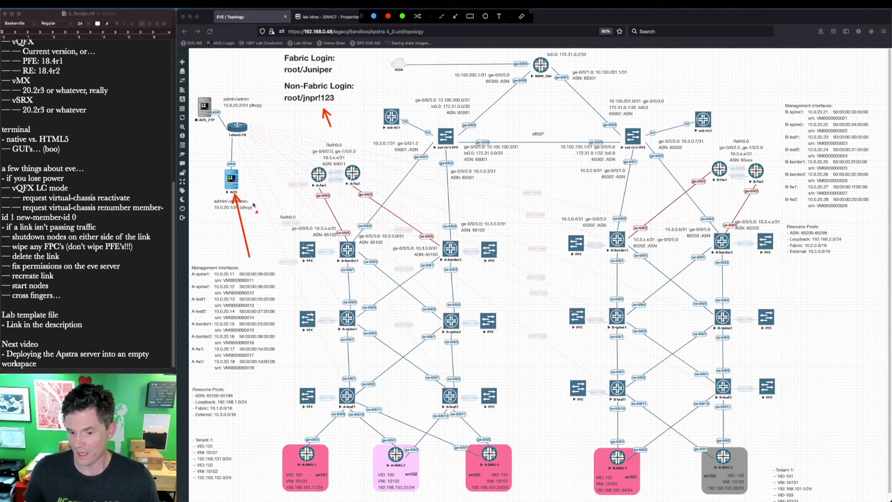
{"action": "mouse_move", "coordinate": [532, 380]}
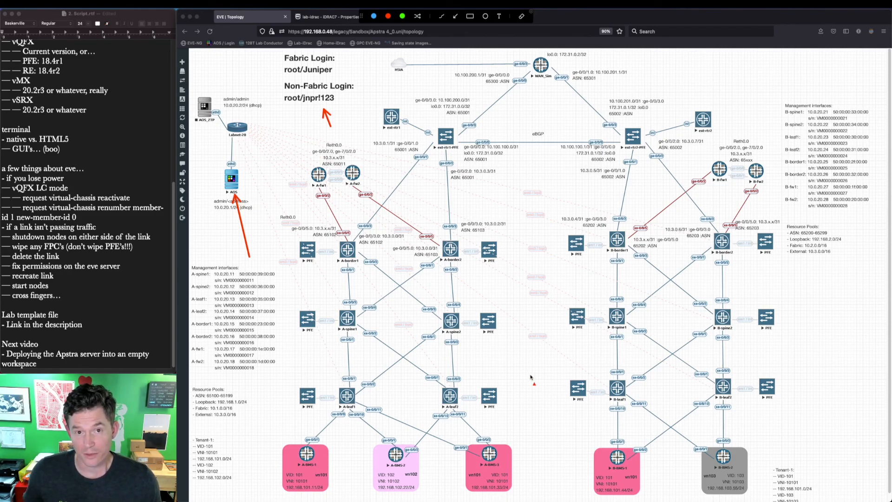